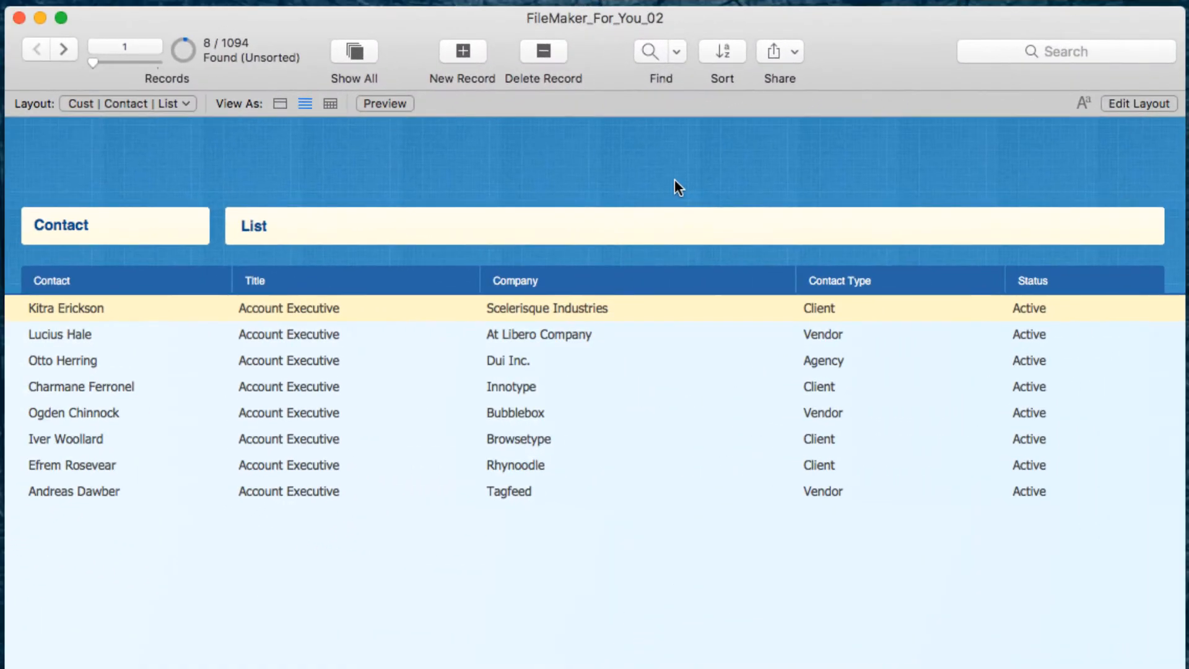
# Step: Sort the eight found contacts ascending by Contact Type, grouping Agency, Client and Vendor
pyautogui.click(115, 226)
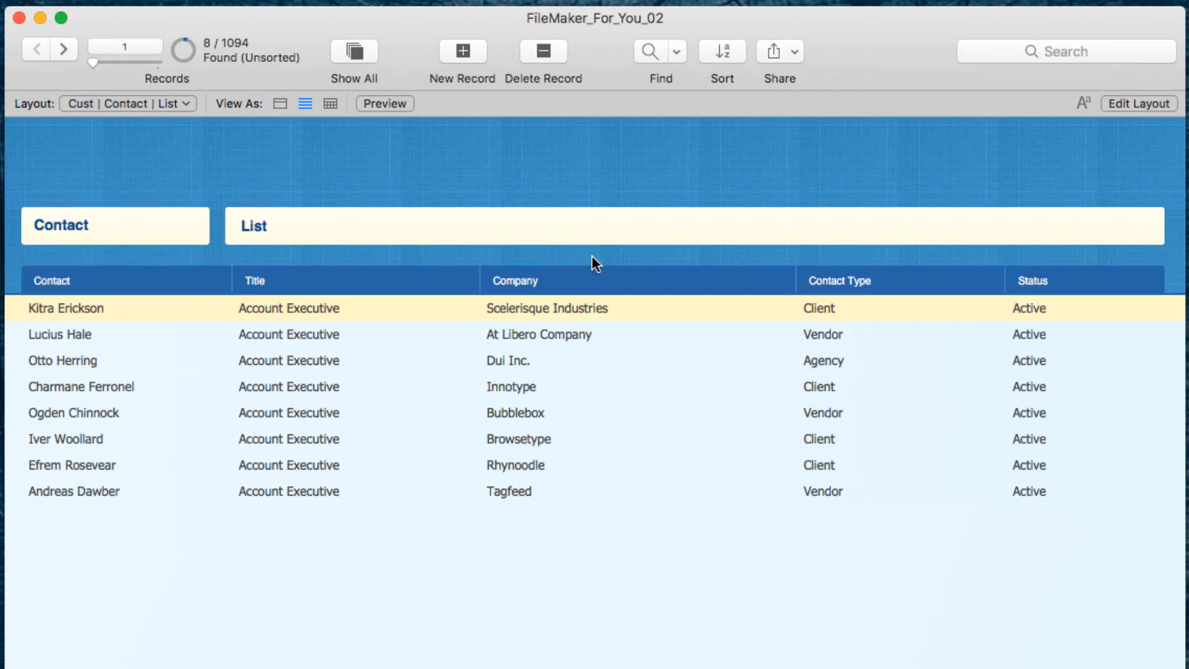
pyautogui.moveTo(863, 425)
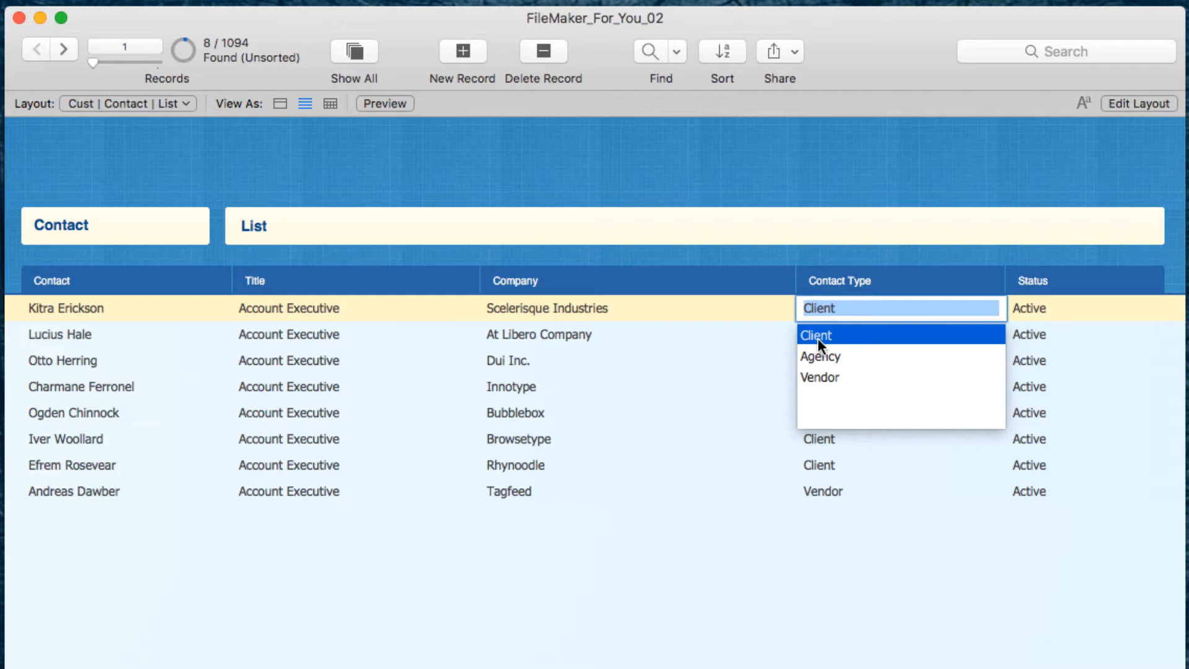
pyautogui.moveTo(848, 381)
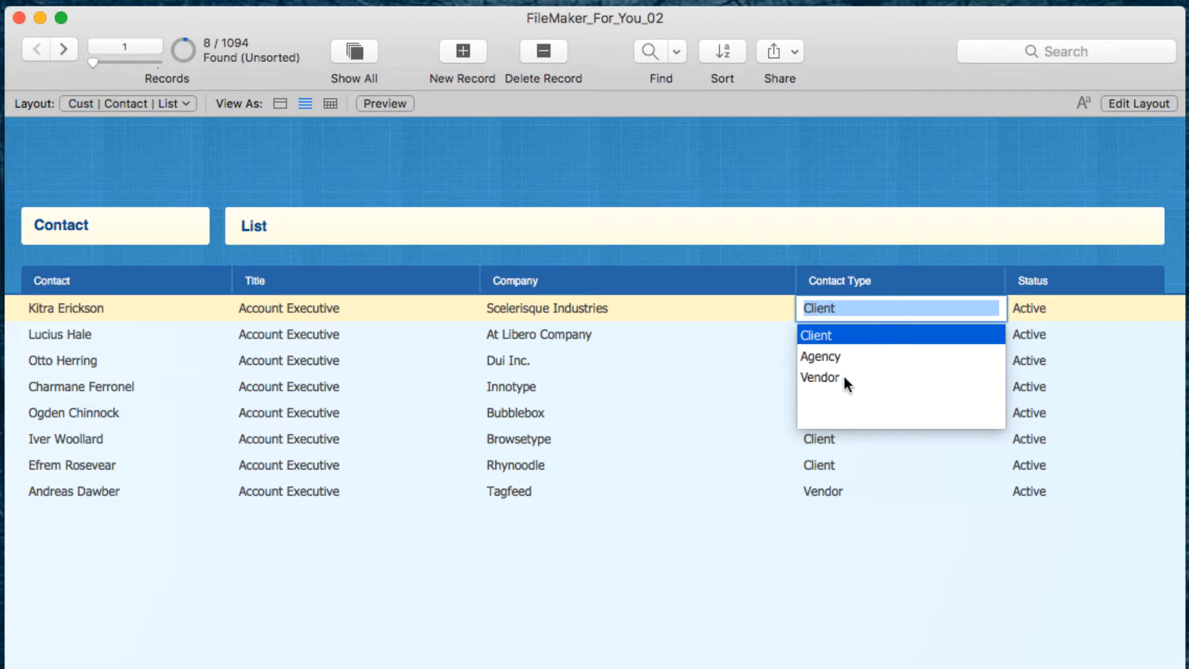
pyautogui.moveTo(848, 367)
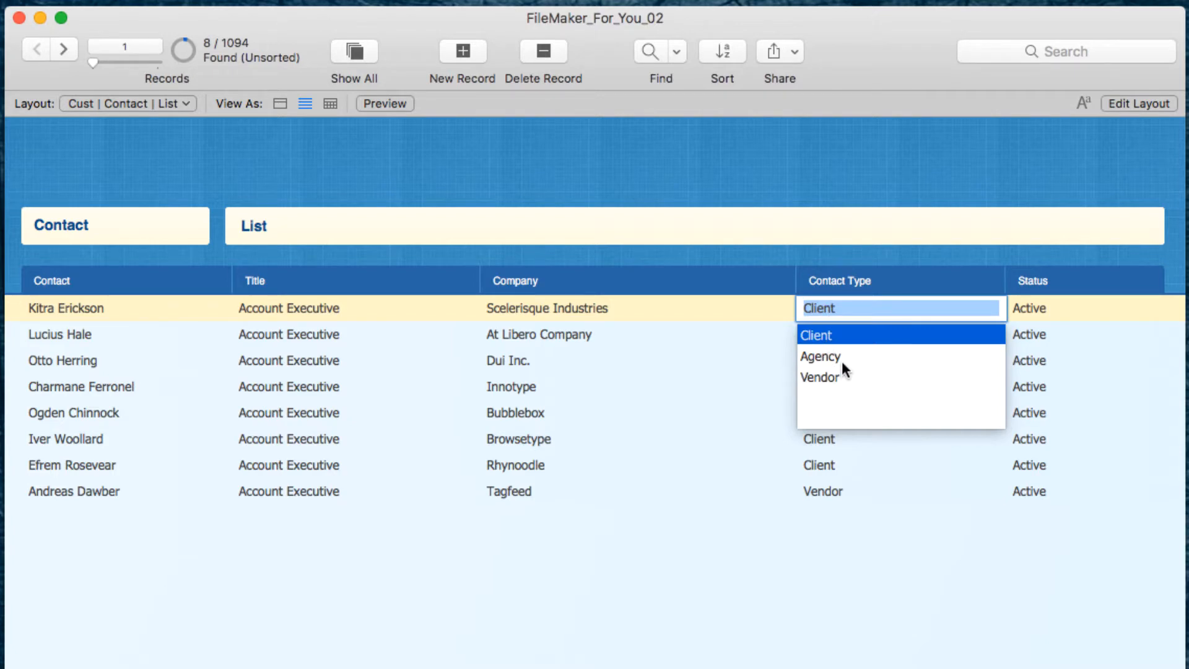
pyautogui.moveTo(831, 347)
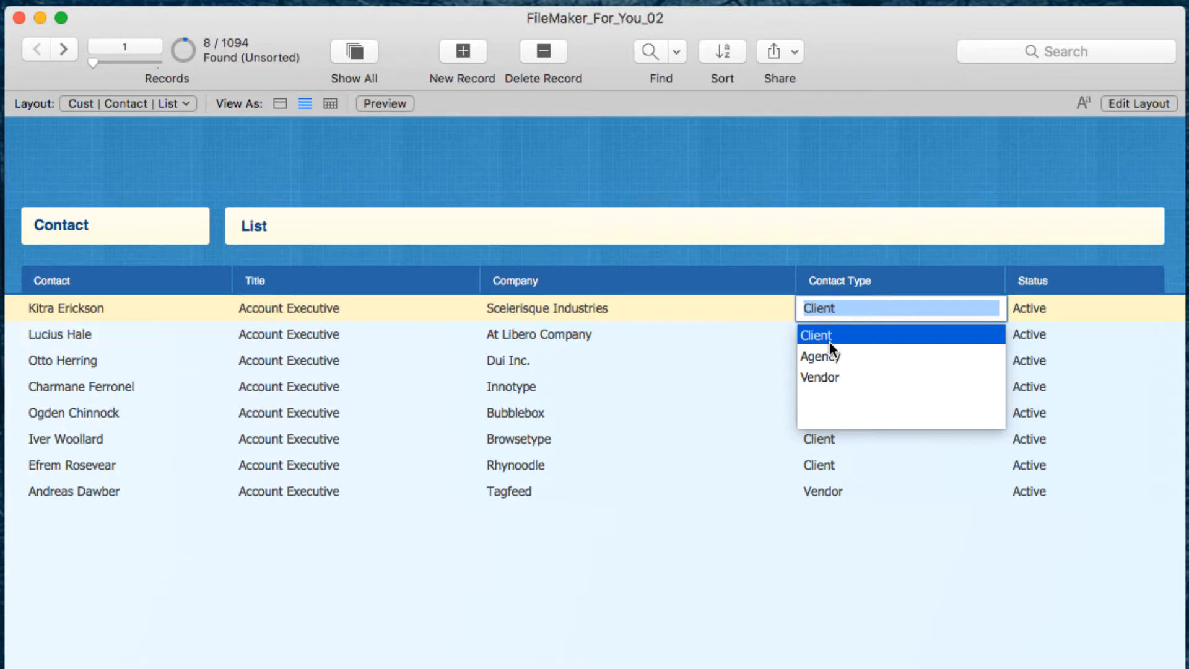
pyautogui.moveTo(697, 329)
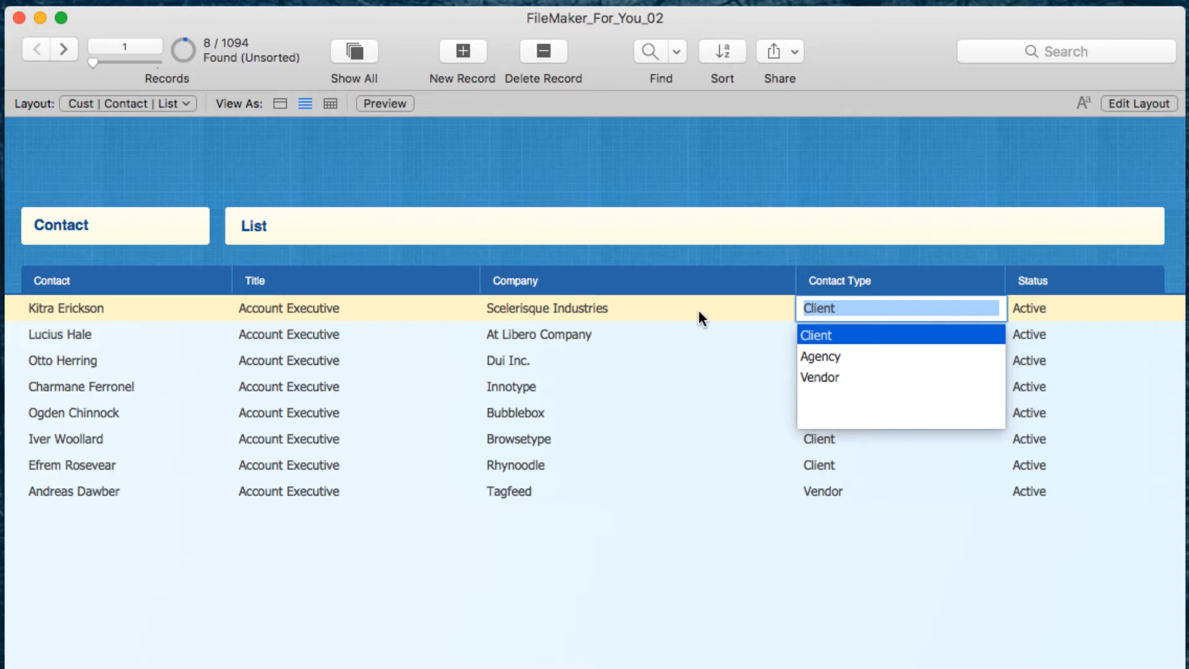
pyautogui.moveTo(725, 57)
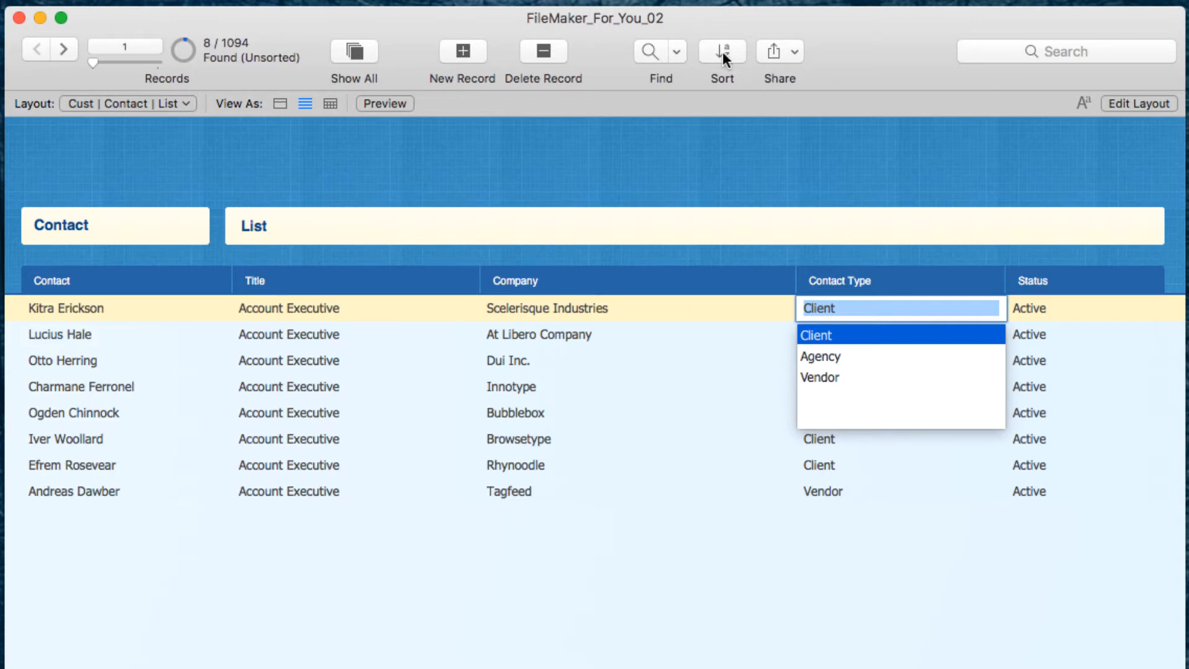
pyautogui.click(721, 51)
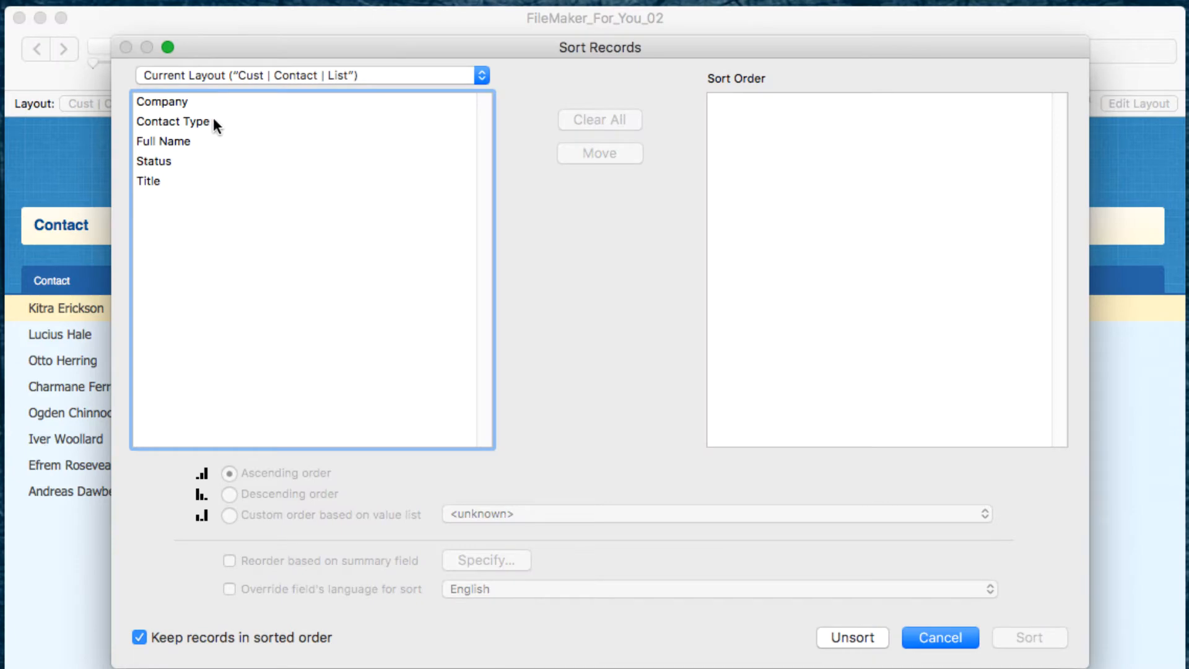
pyautogui.doubleClick(173, 122)
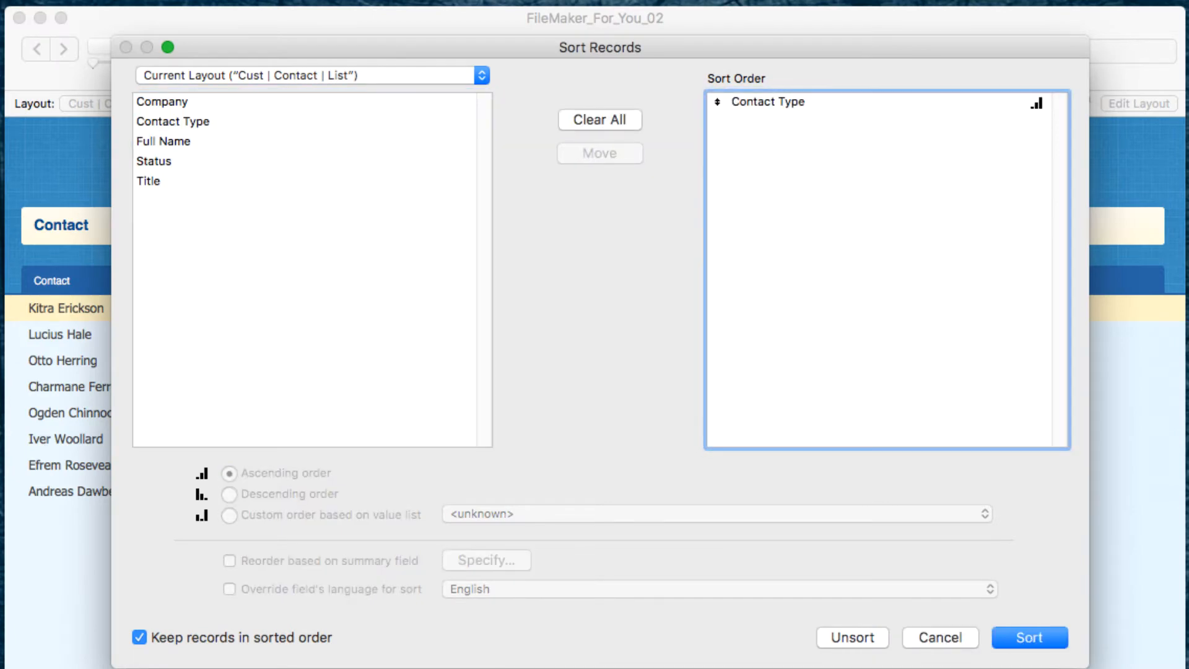
pyautogui.click(1037, 637)
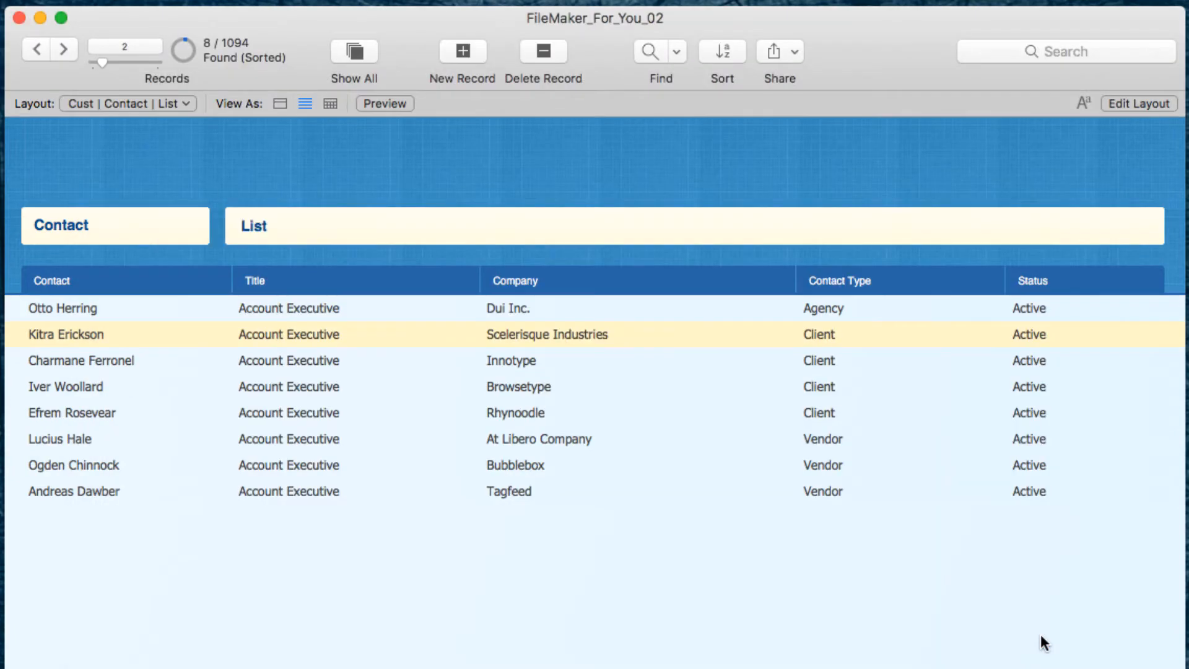
pyautogui.moveTo(832, 319)
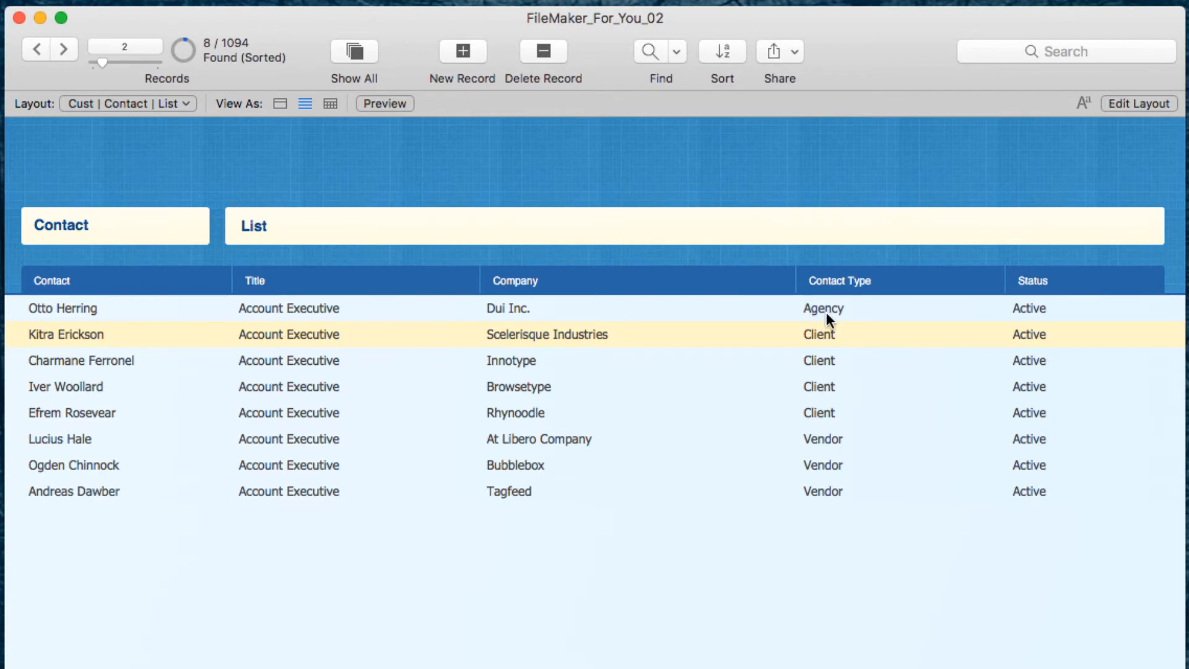
pyautogui.moveTo(820, 486)
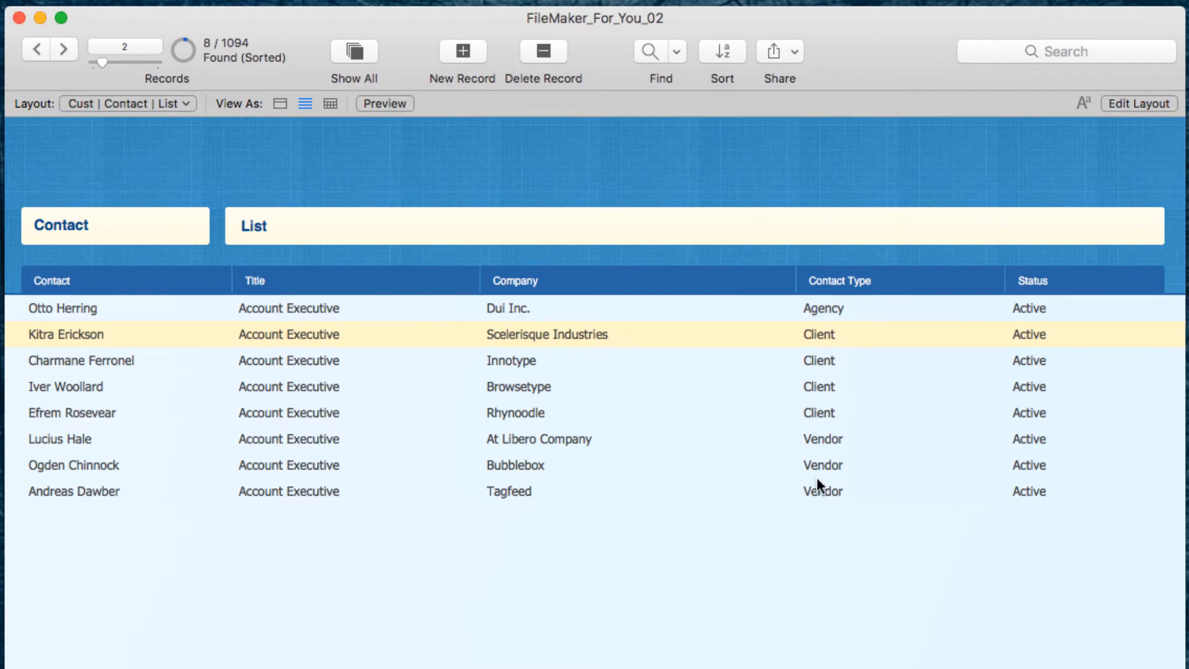
pyautogui.moveTo(829, 312)
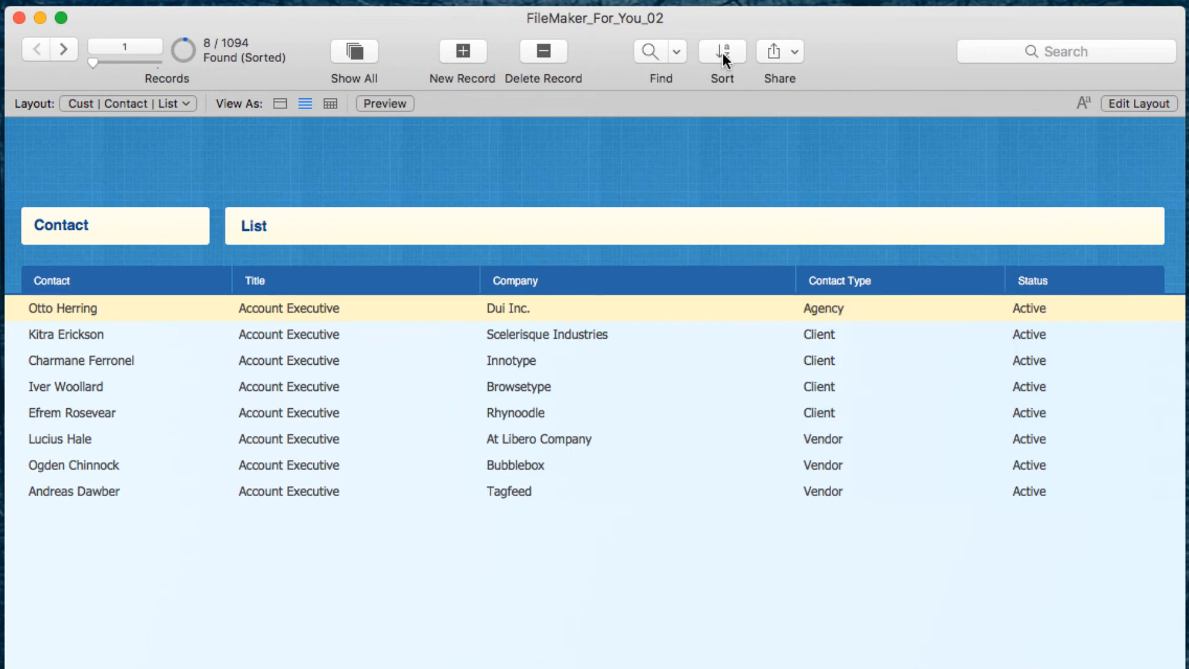
# Step: Re-sort Contact Type by the 'Customer | Type' value list: Client, Agency, Vendor
pyautogui.click(722, 51)
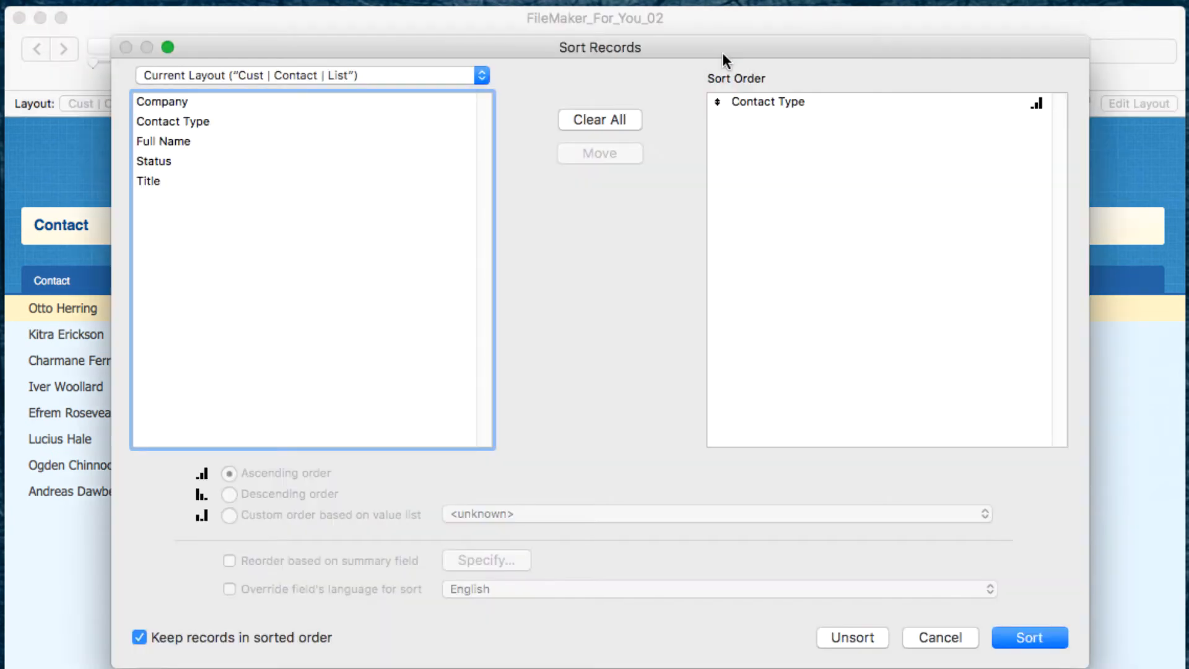
pyautogui.click(766, 101)
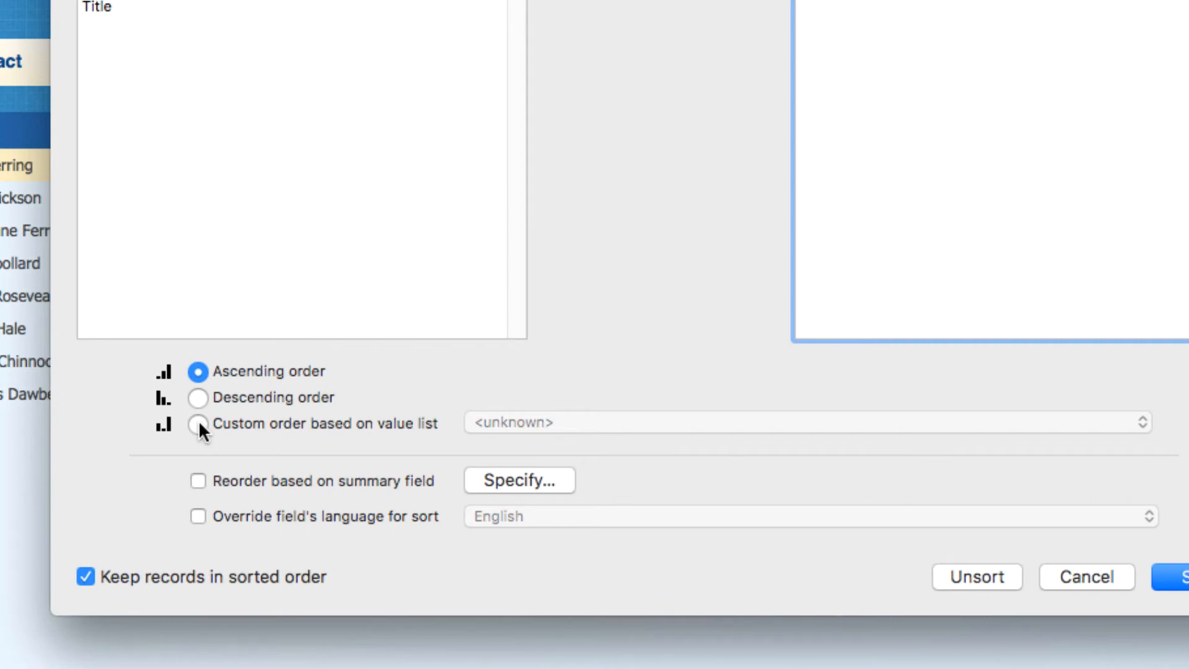
pyautogui.click(198, 425)
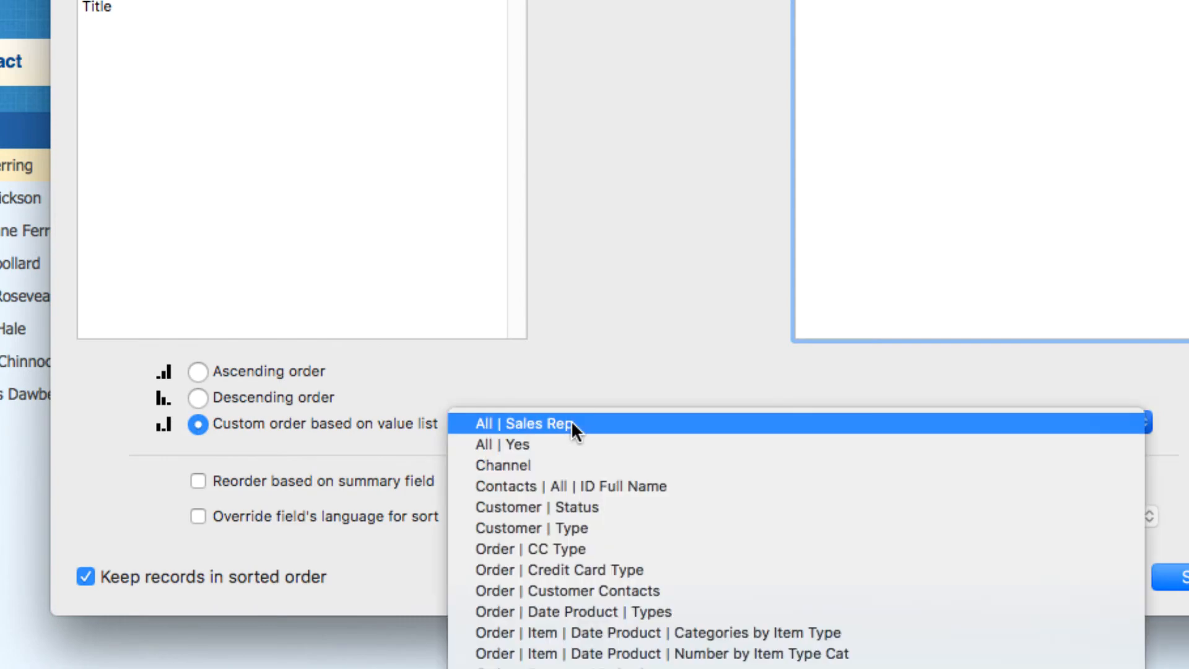
pyautogui.moveTo(550, 531)
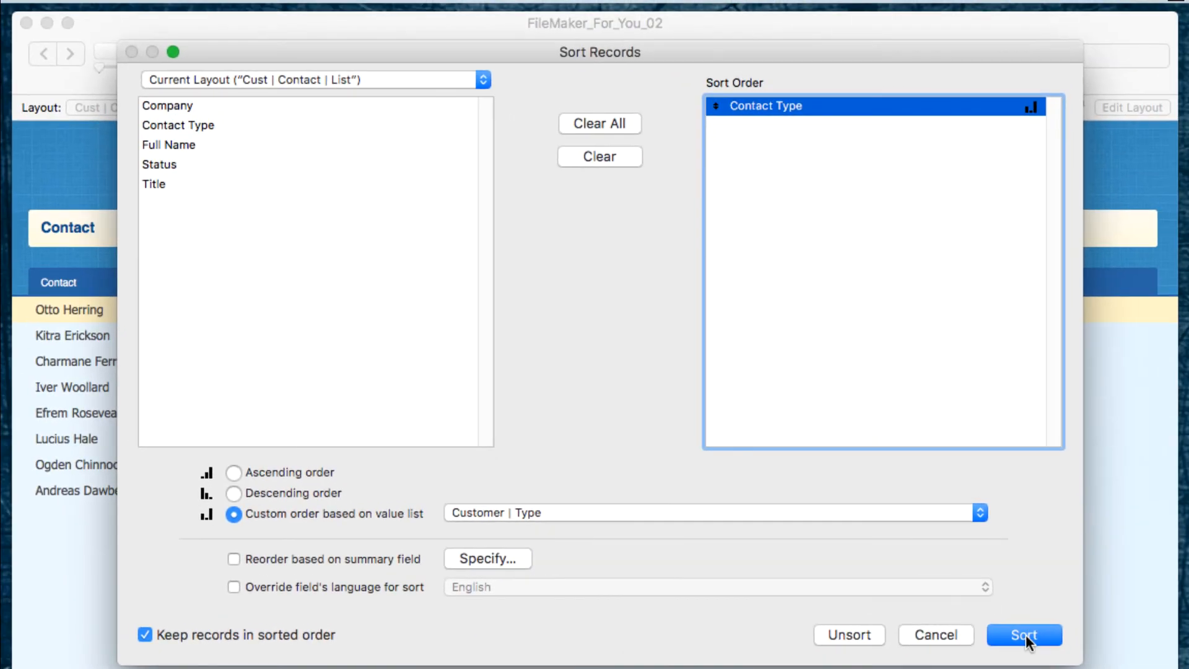
pyautogui.click(1023, 635)
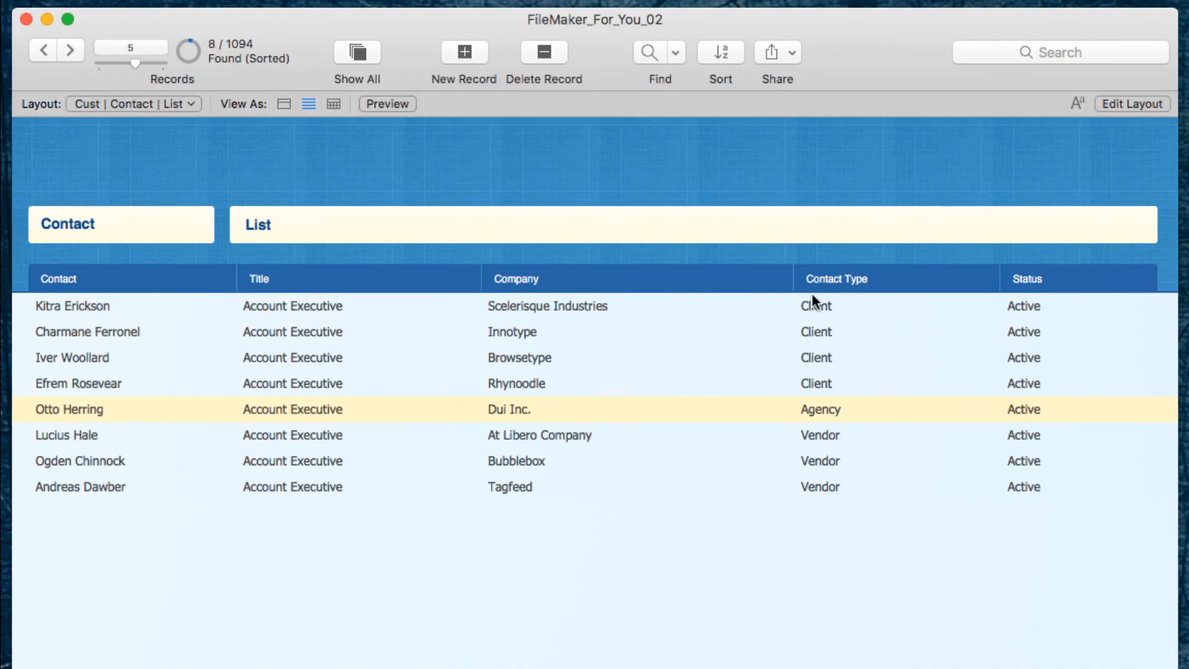
pyautogui.moveTo(818, 360)
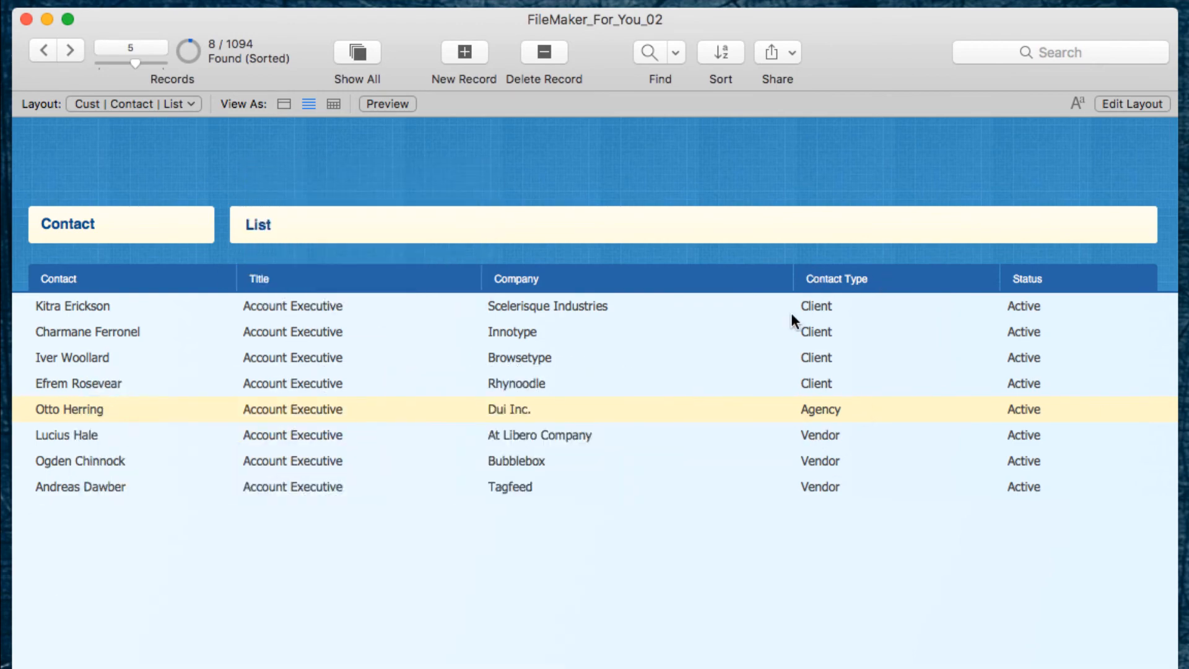
# Step: Show the first contact's Contact Type dropdown listing Client, Agency and Vendor
pyautogui.click(896, 306)
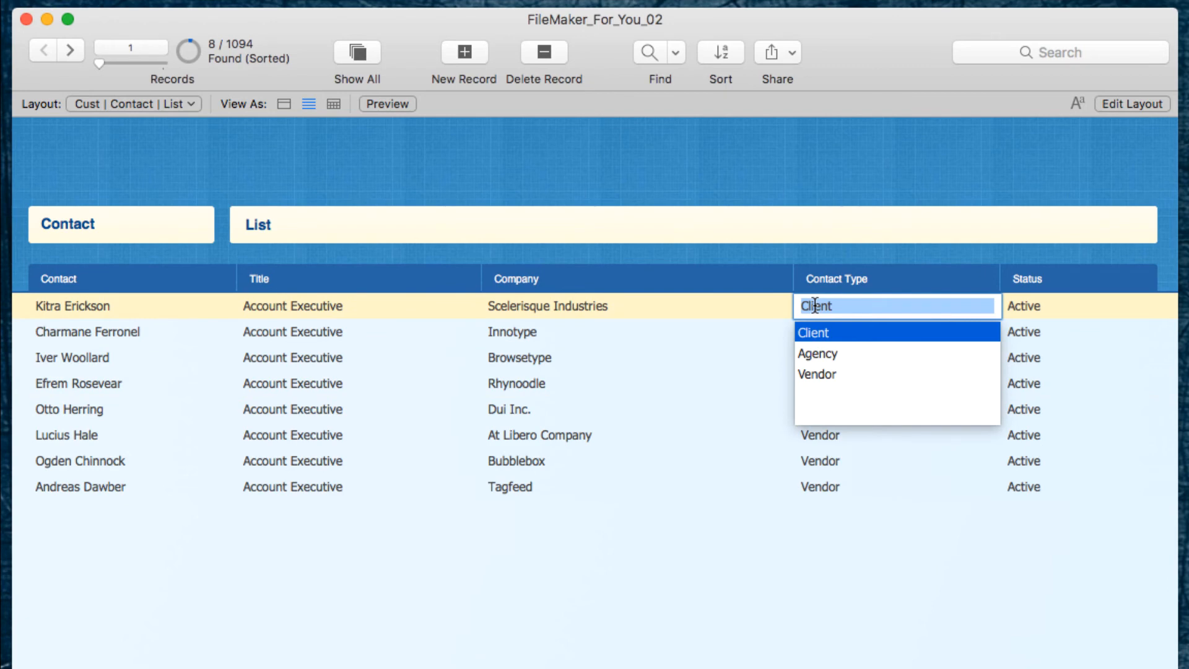
pyautogui.moveTo(767, 152)
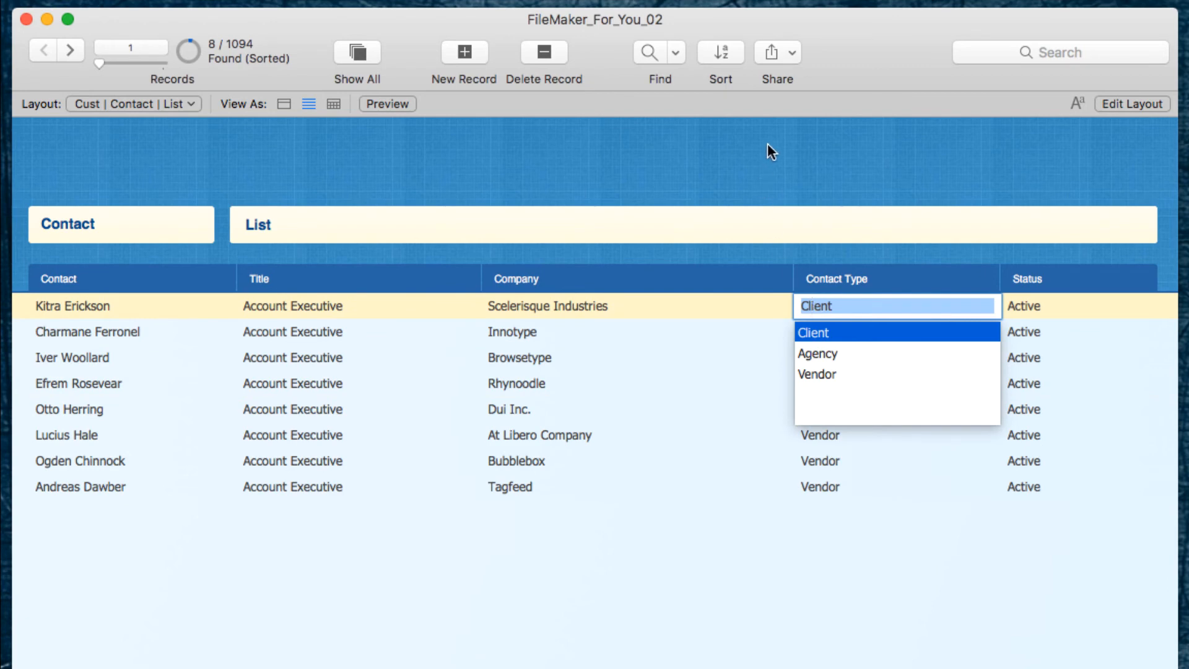